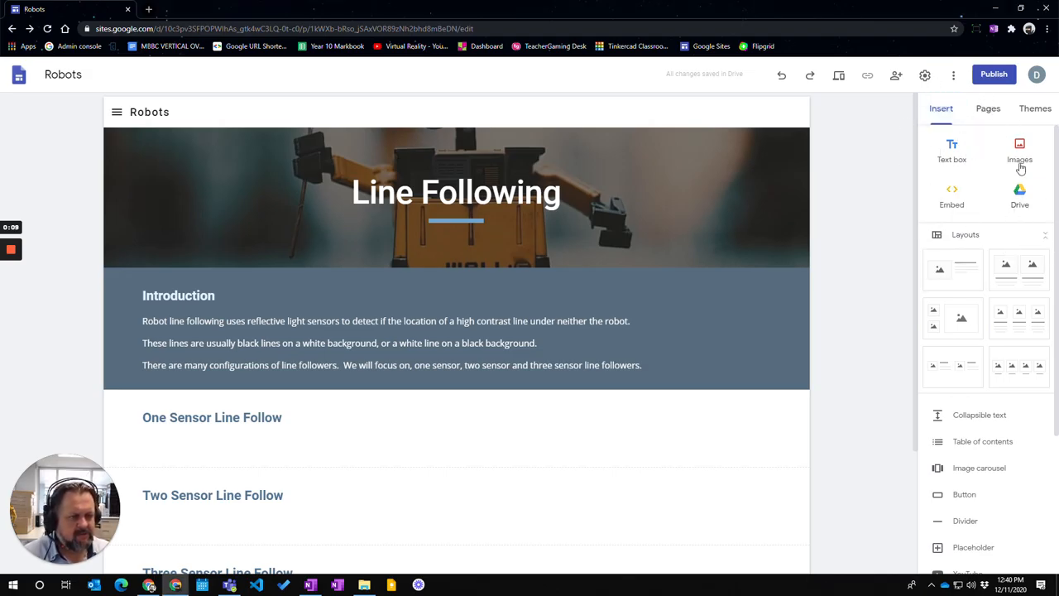
- Upload the photo diode and IR LED sensor diagram from Downloads into the Introduction section
click(1019, 149)
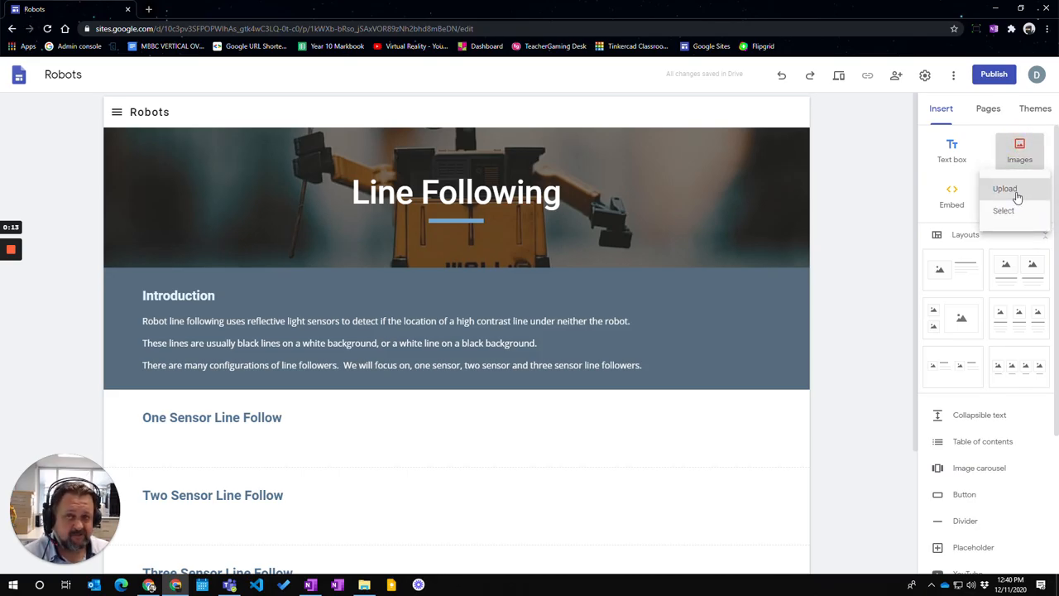
mouse_move(1034, 232)
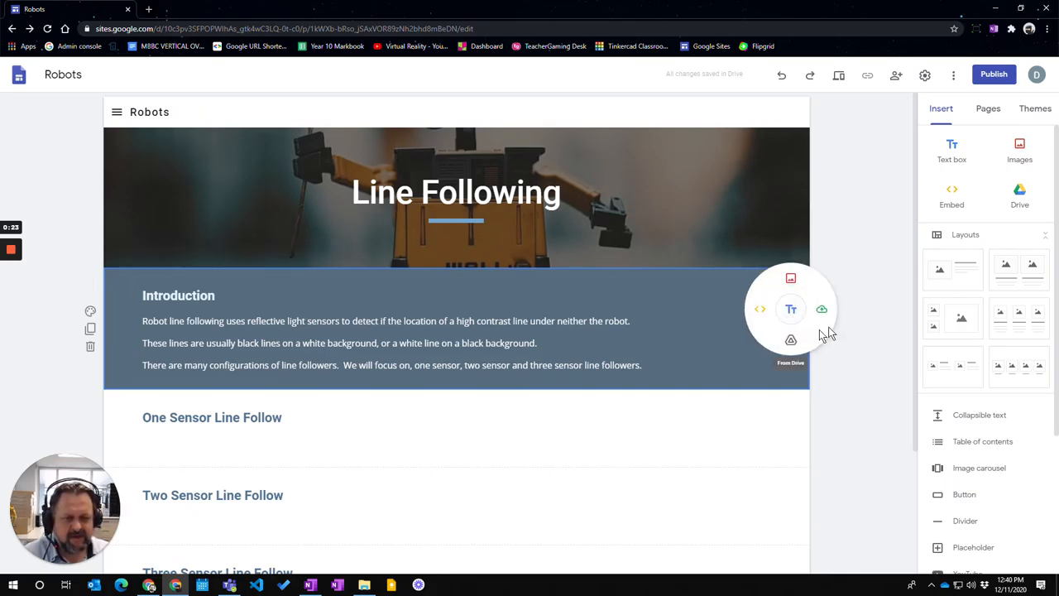
mouse_move(821, 309)
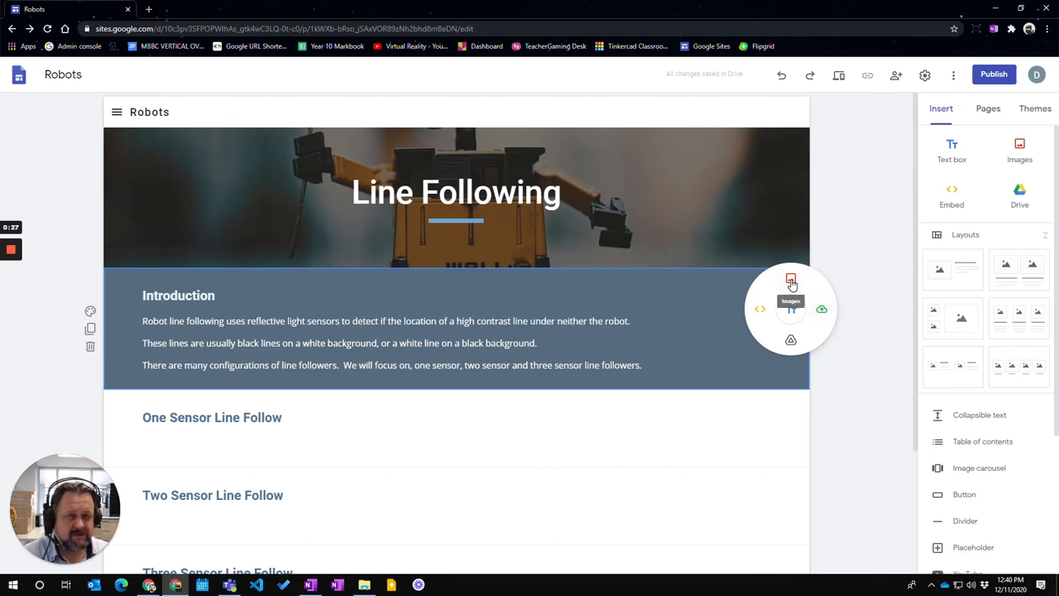
mouse_move(824, 313)
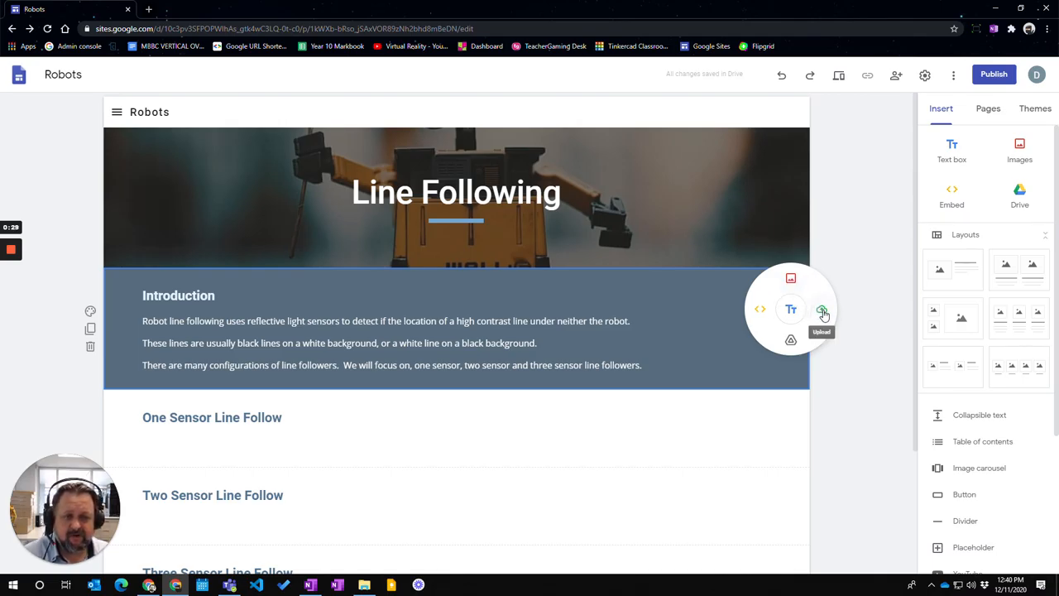
click(822, 311)
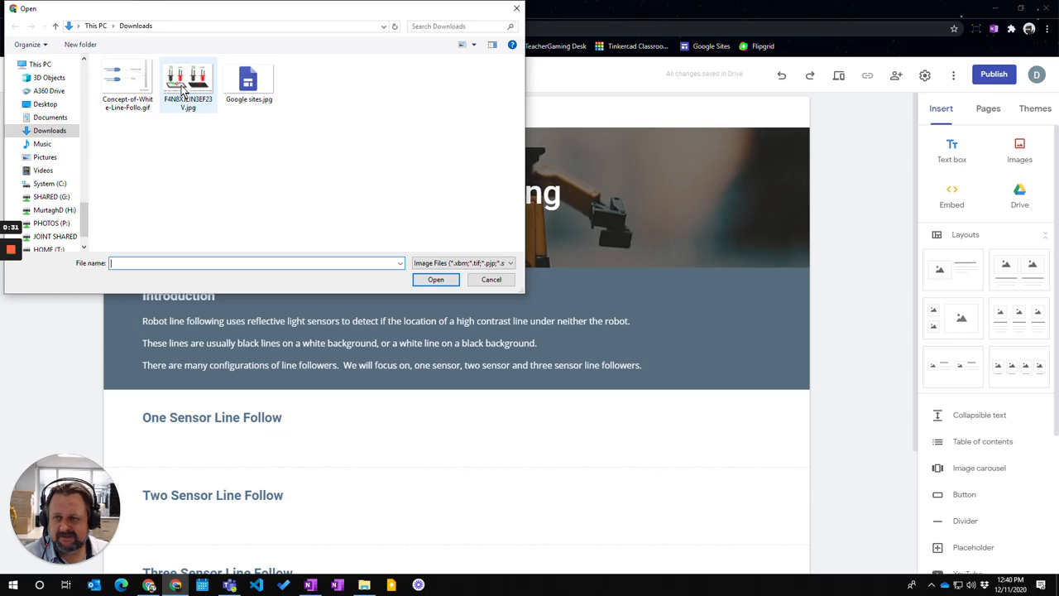
click(189, 79)
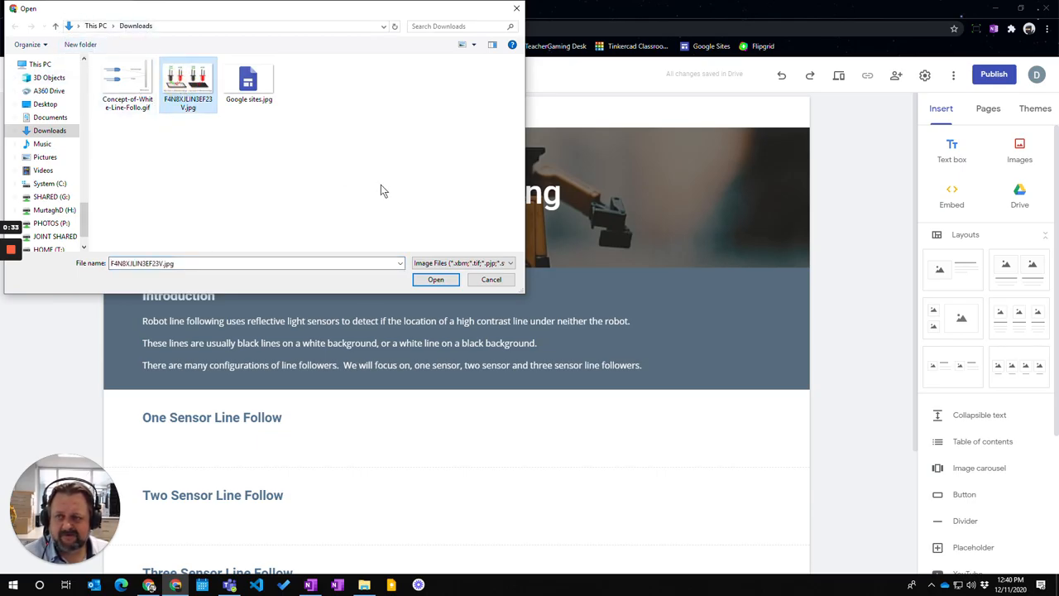
click(435, 278)
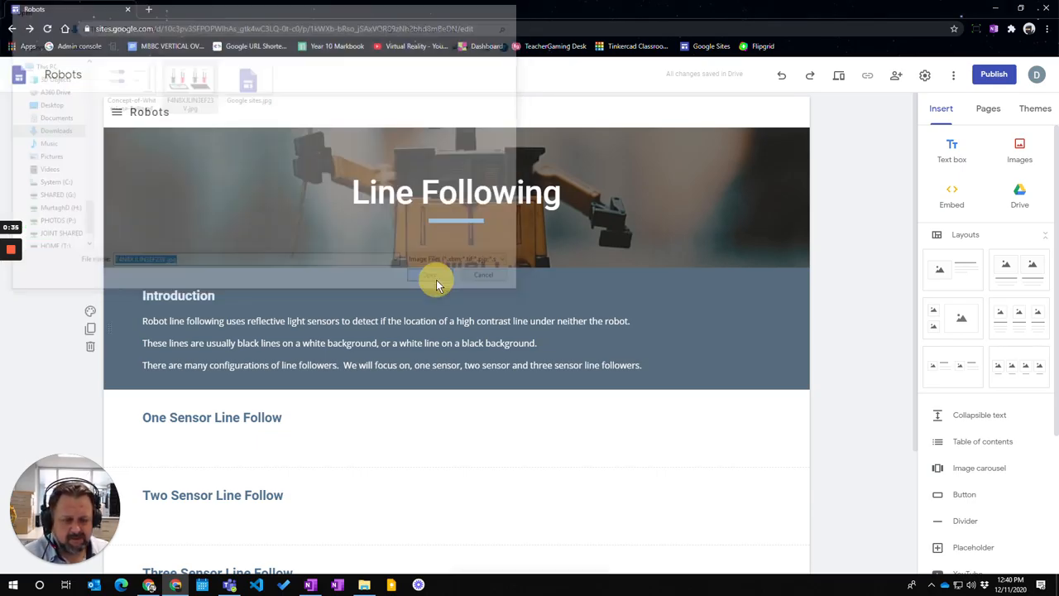
- Resize the uploaded sensor diagram smaller so it fits below the Introduction text
click(434, 275)
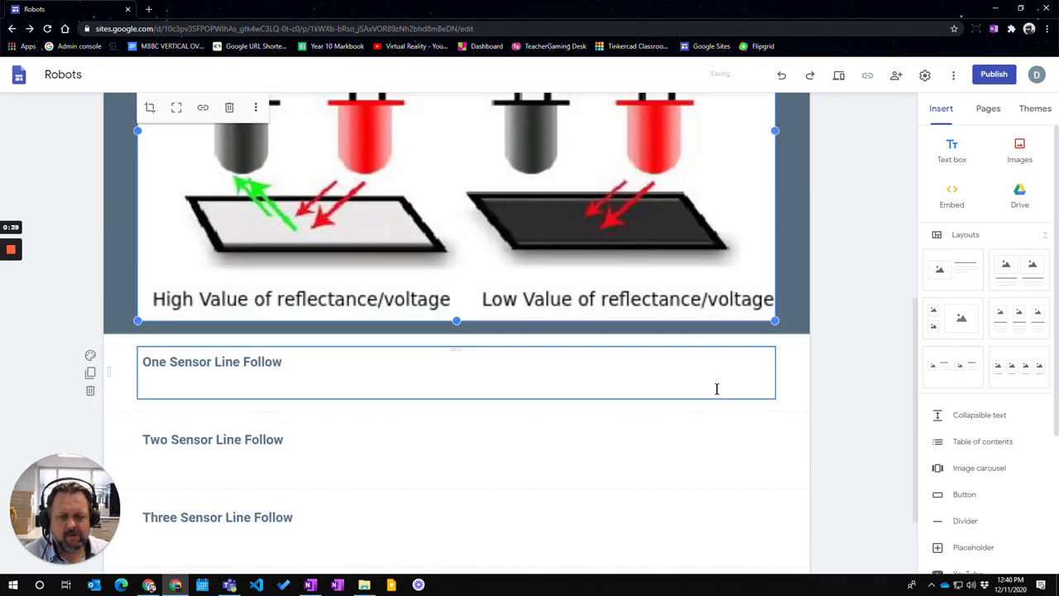
scroll(up, 3)
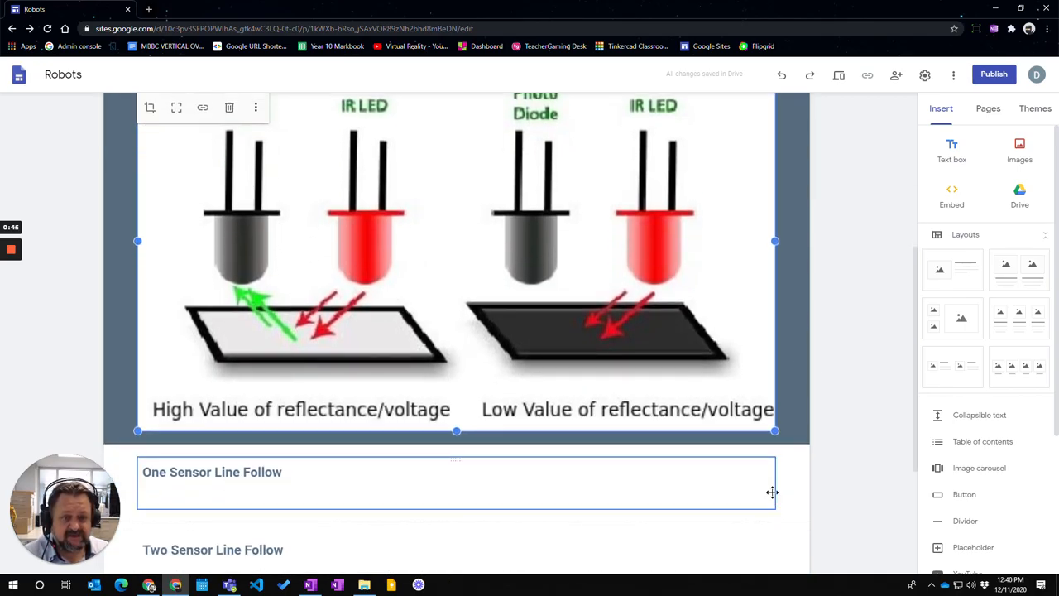
scroll(down, 3)
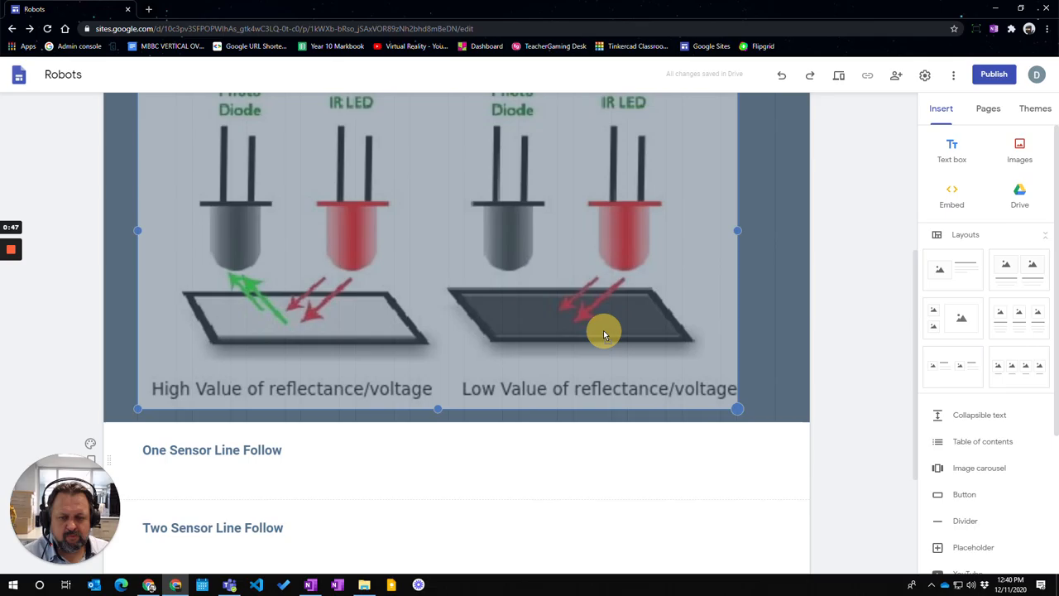
scroll(down, 3)
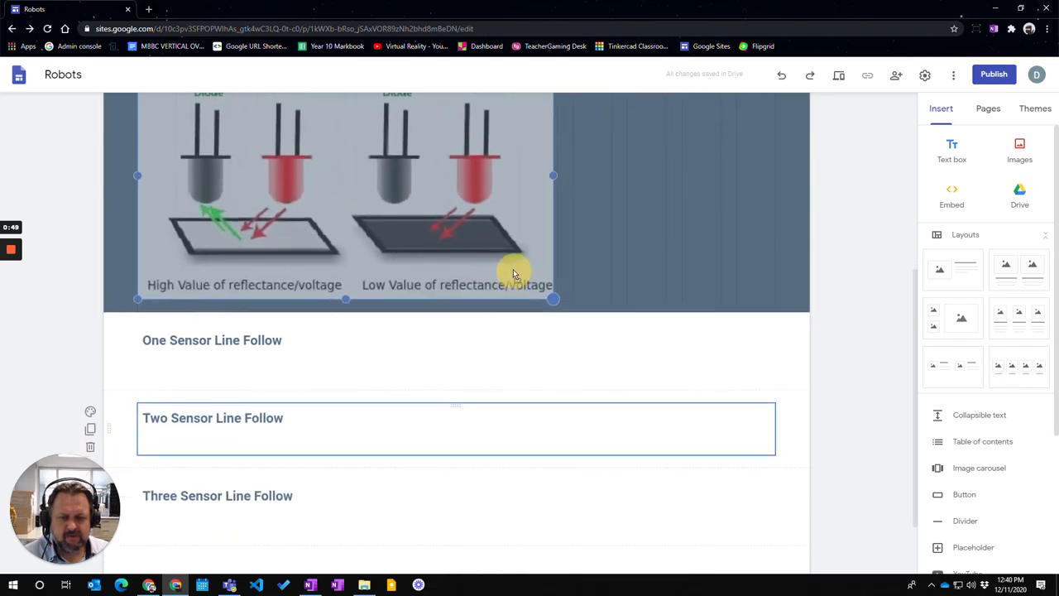
scroll(down, 3)
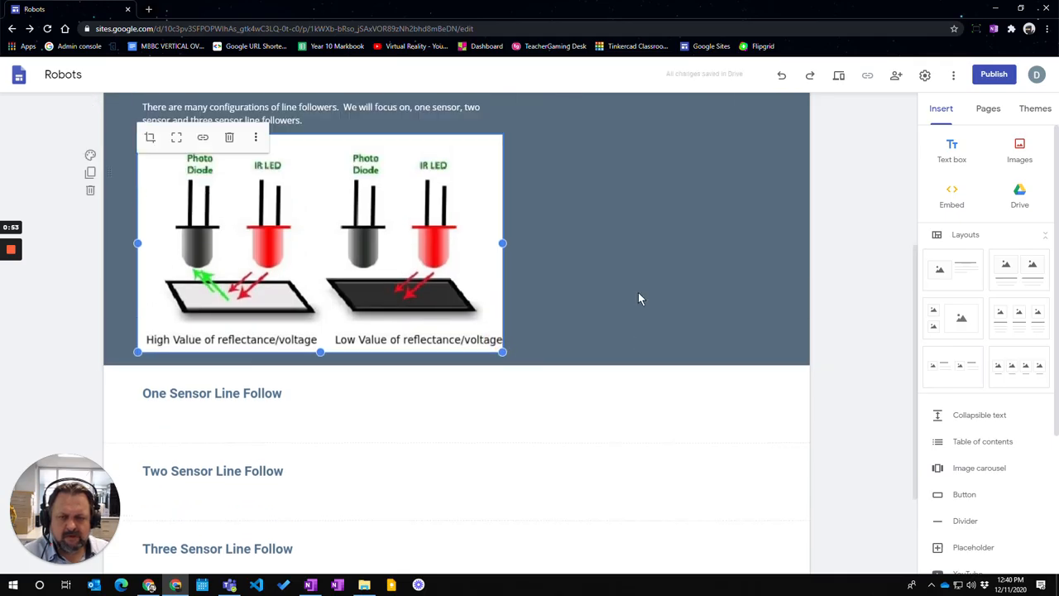
scroll(up, 3)
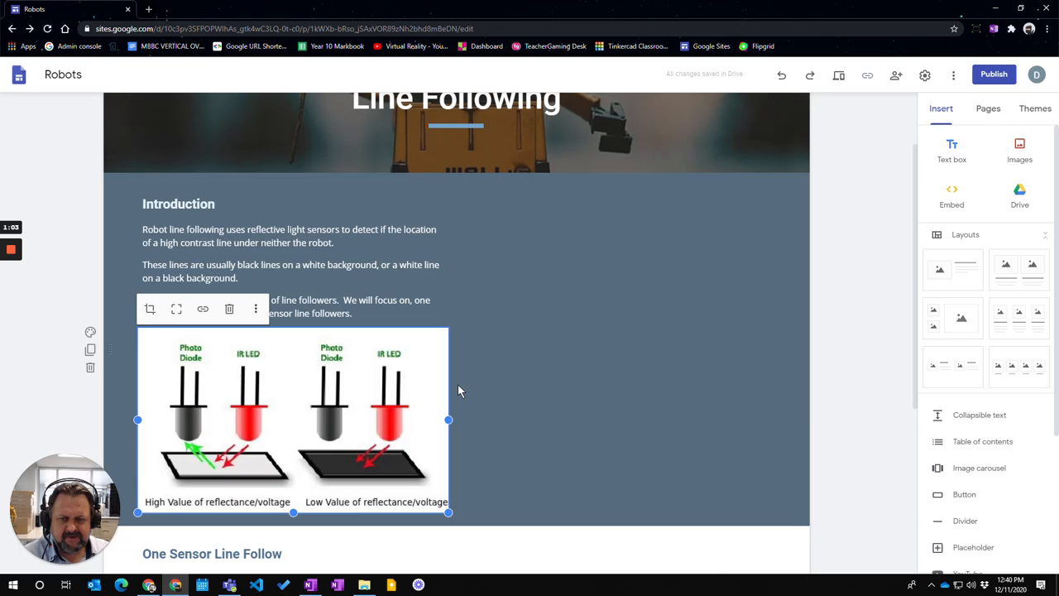
- Move the sensor diagram to the right of the Introduction text and widen the text beside it
drag(295, 421, 529, 433)
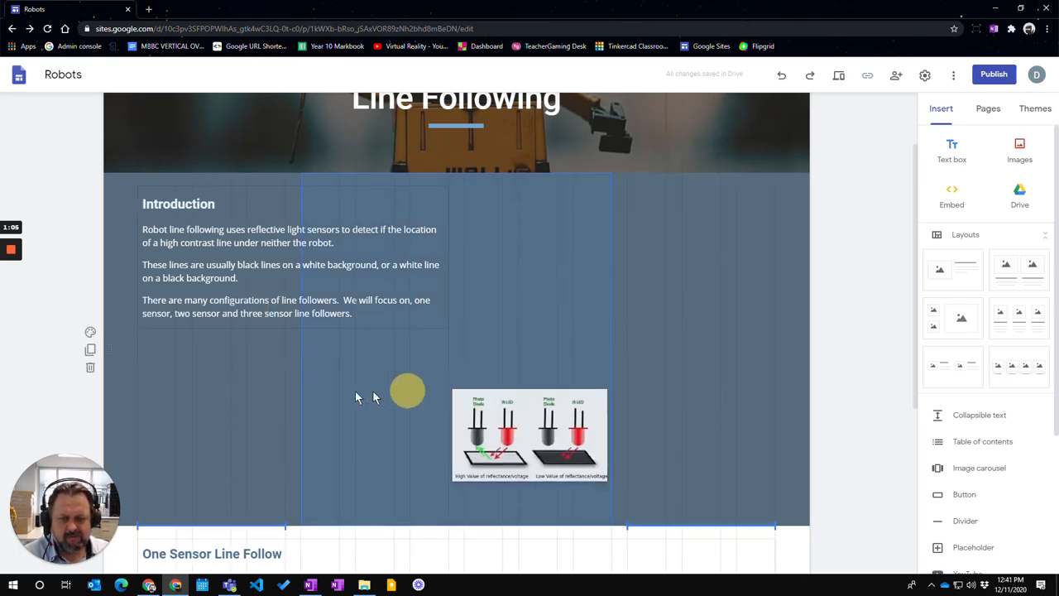
drag(529, 434, 566, 288)
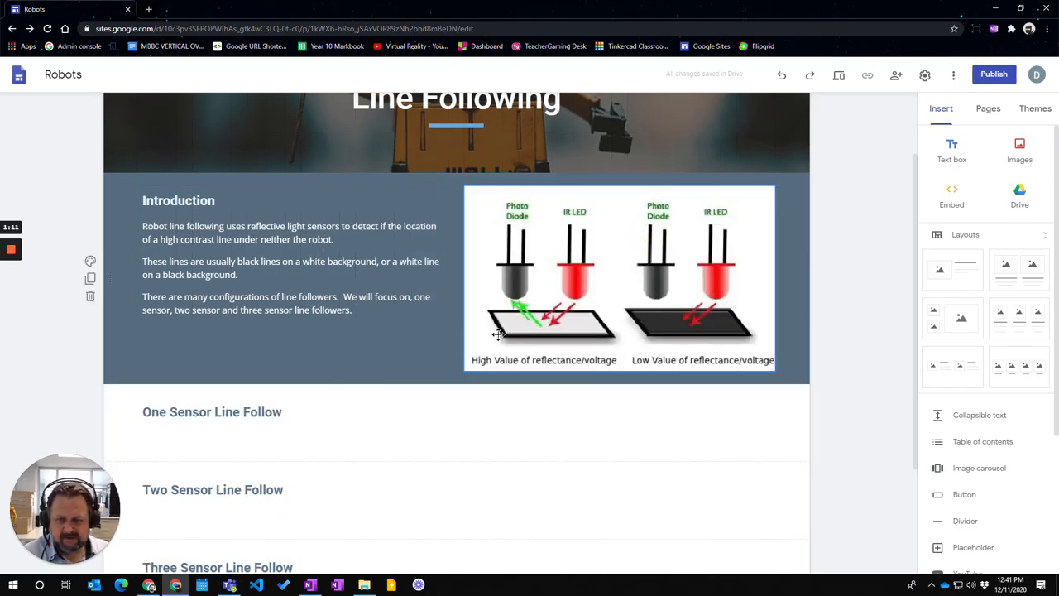
click(620, 278)
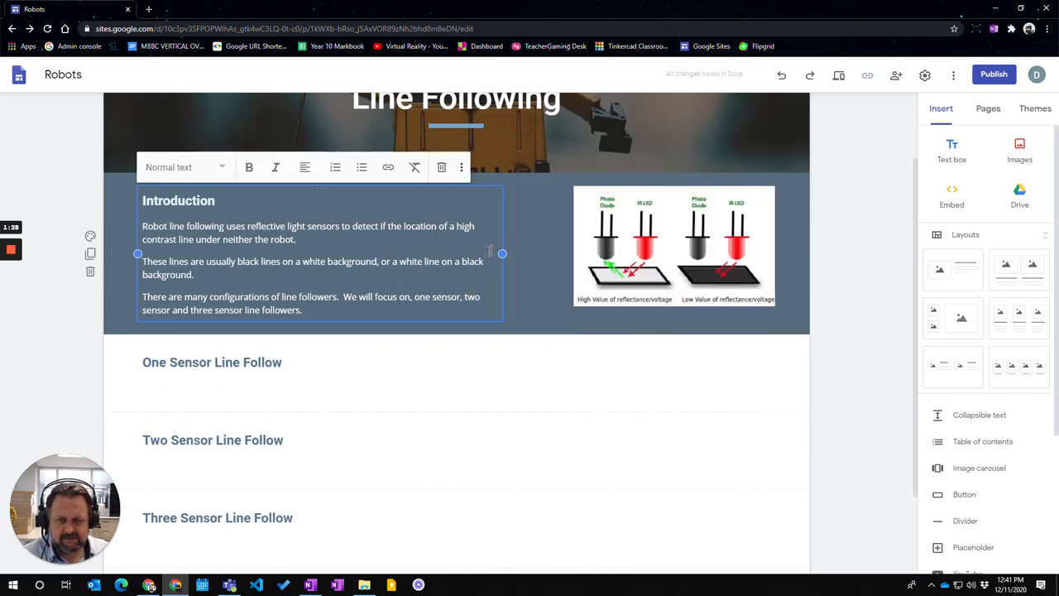
click(556, 250)
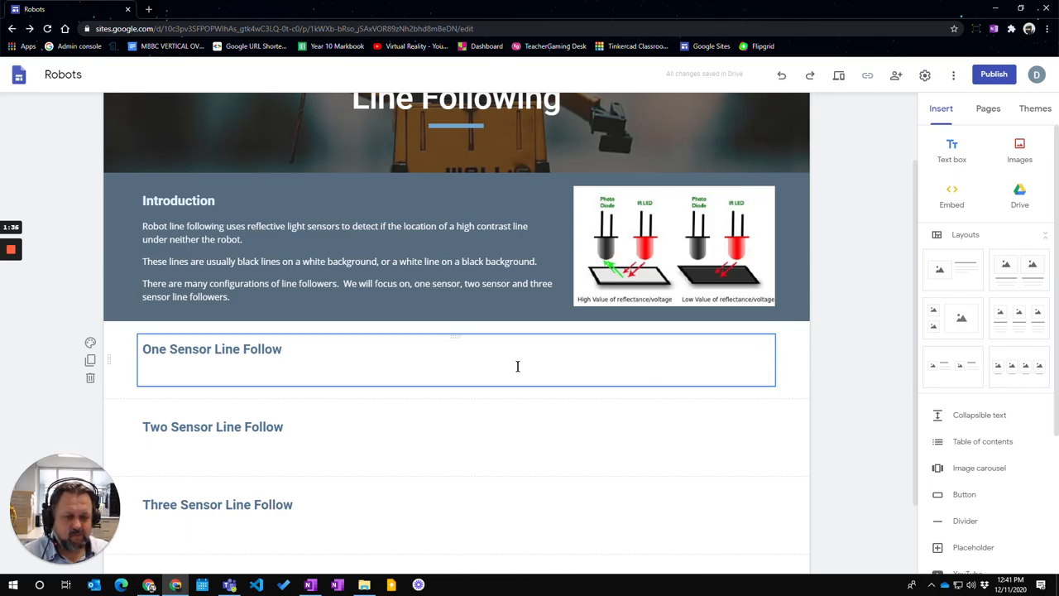
- Search Google Images for 'line following robot' from the Two Sensor section's image picker
click(337, 422)
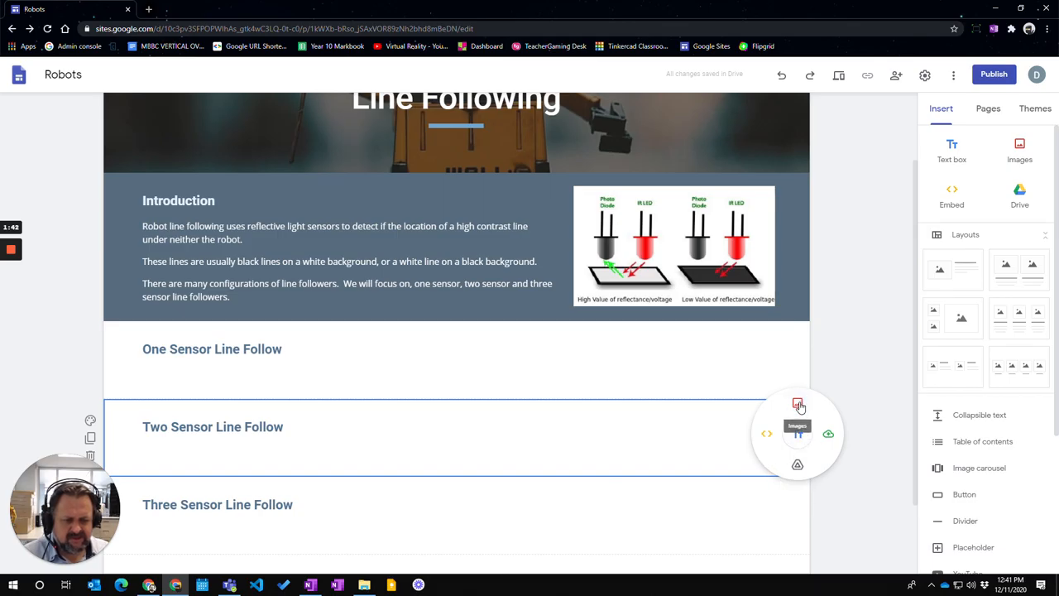
click(797, 404)
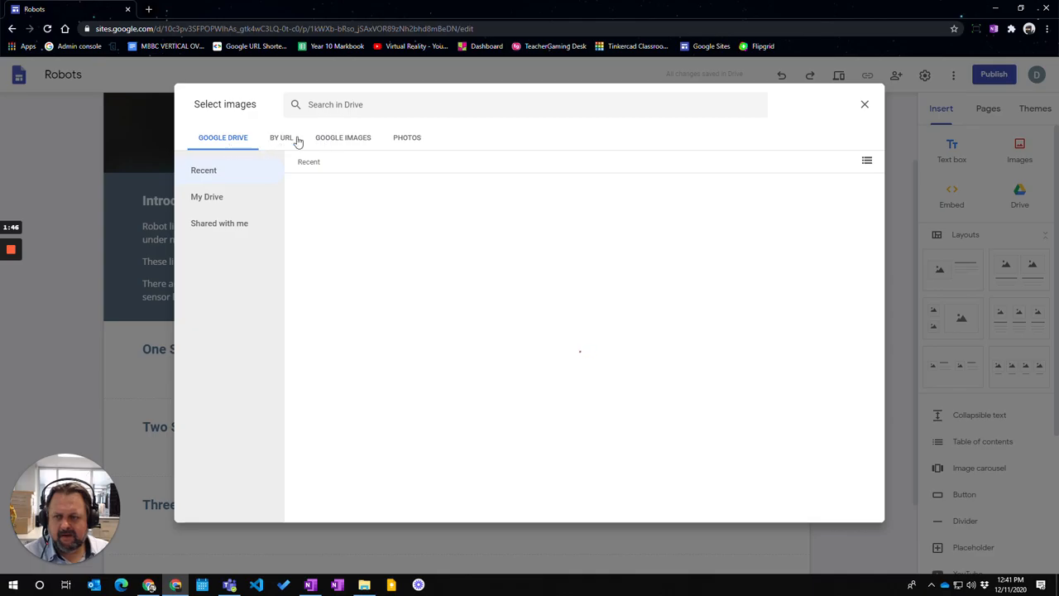
click(343, 137)
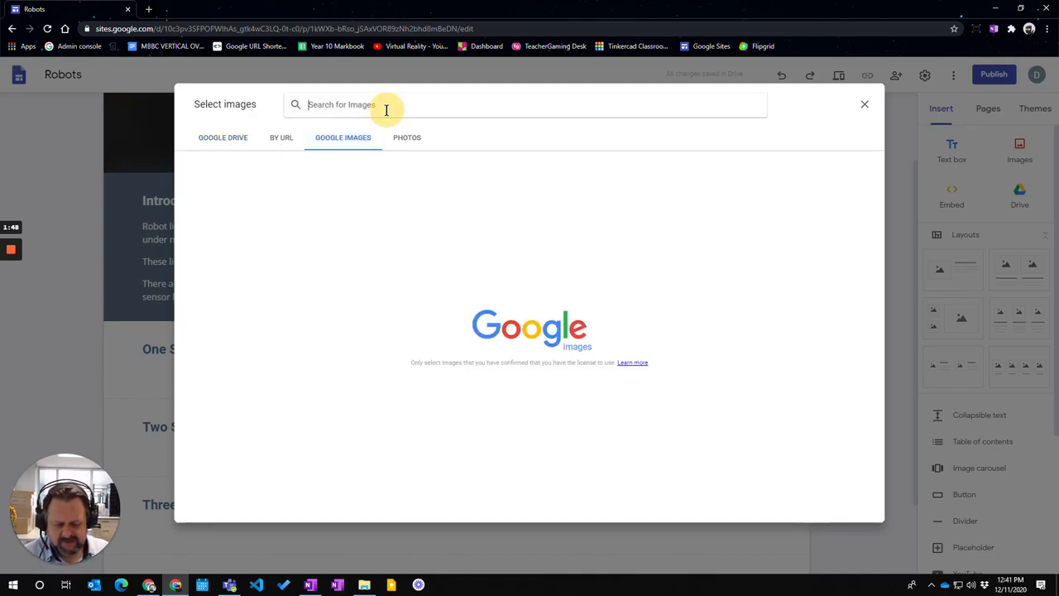
text(Line follo)
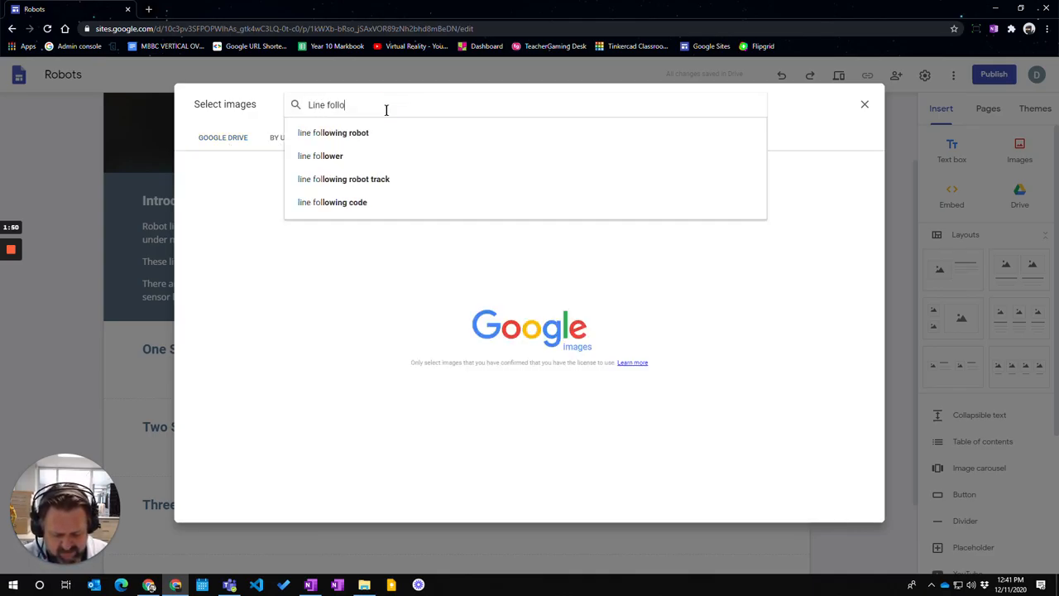
click(346, 132)
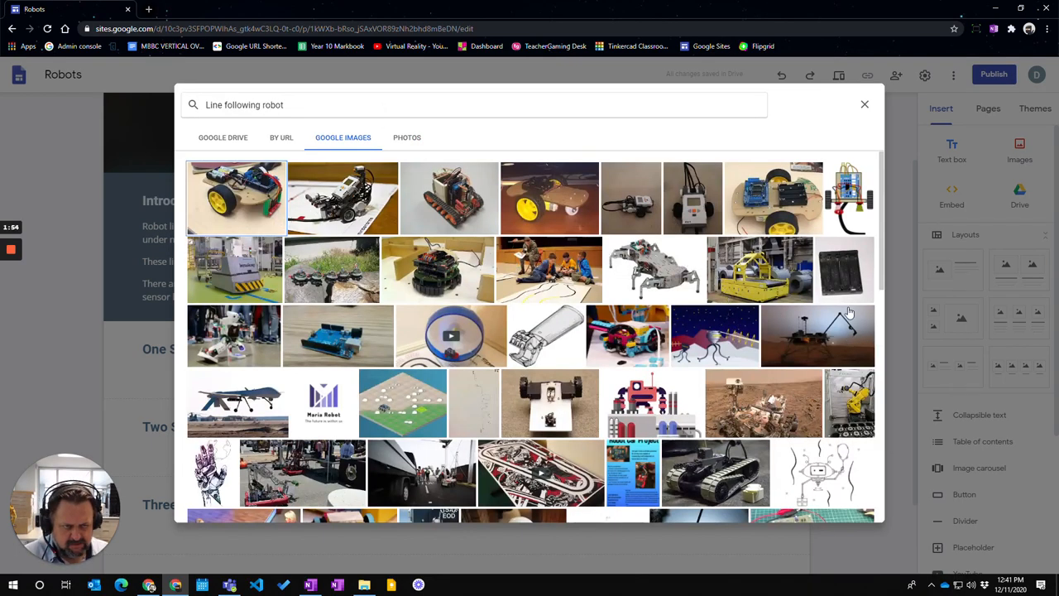
mouse_move(850, 201)
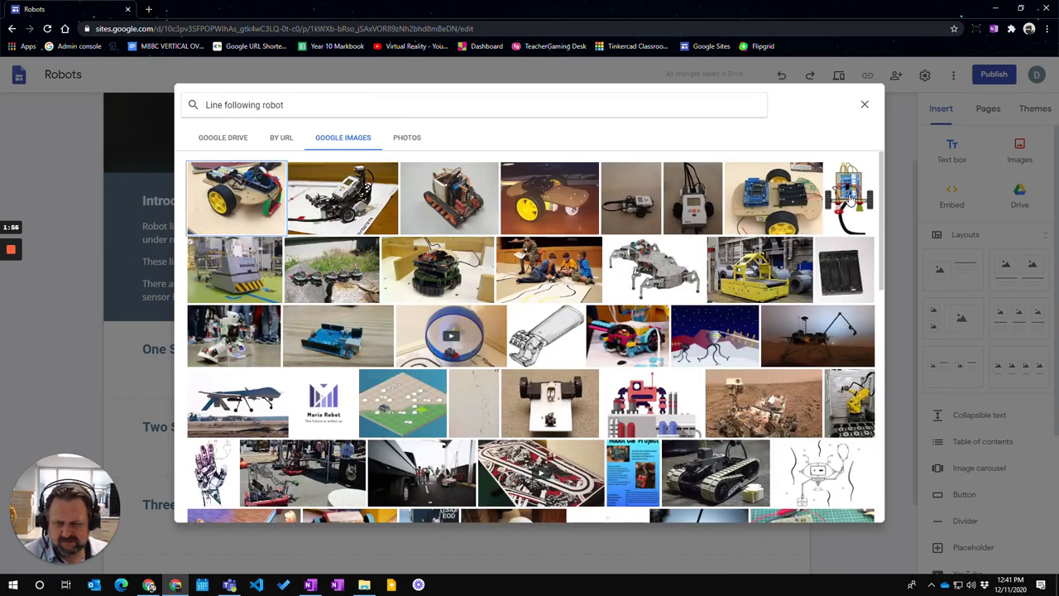
- Insert the chosen line-following robot drawing into the Two Sensor Line Follow section
click(847, 197)
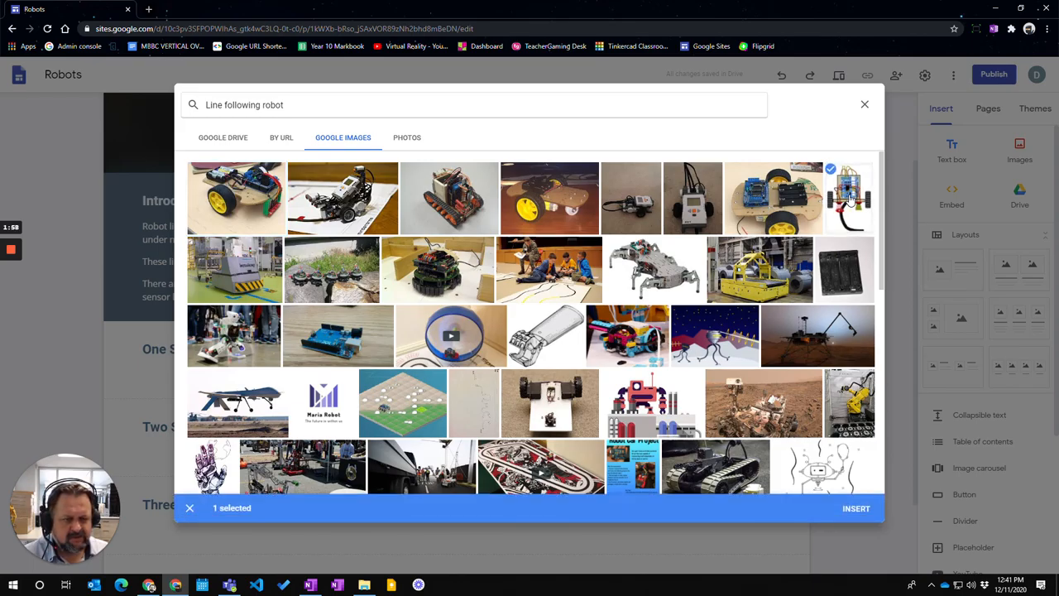
click(856, 506)
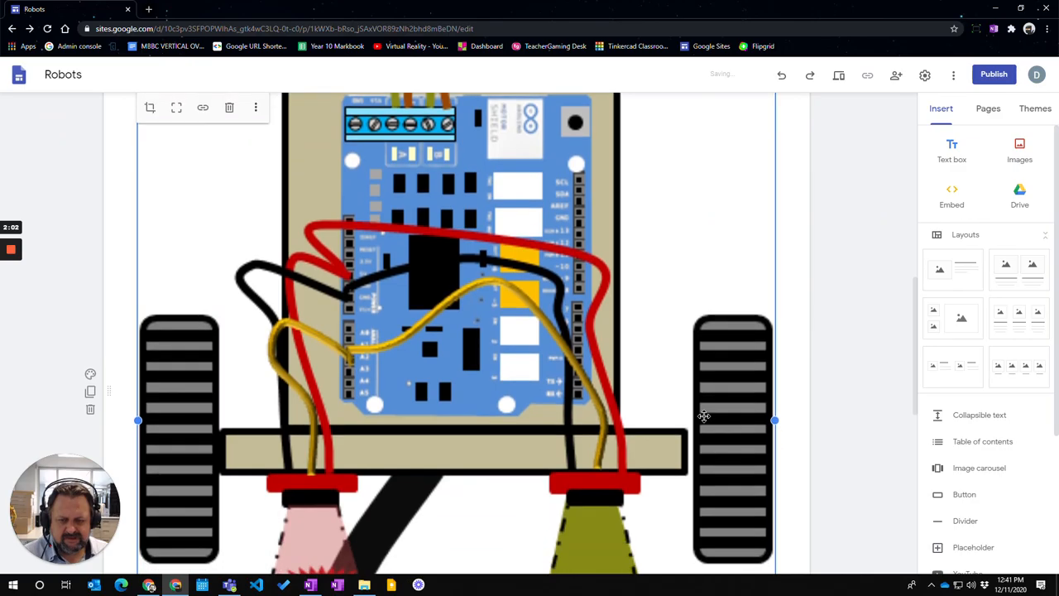
- Resize the robot picture smaller so it sits at the right of the Two Sensor section
scroll(down, 3)
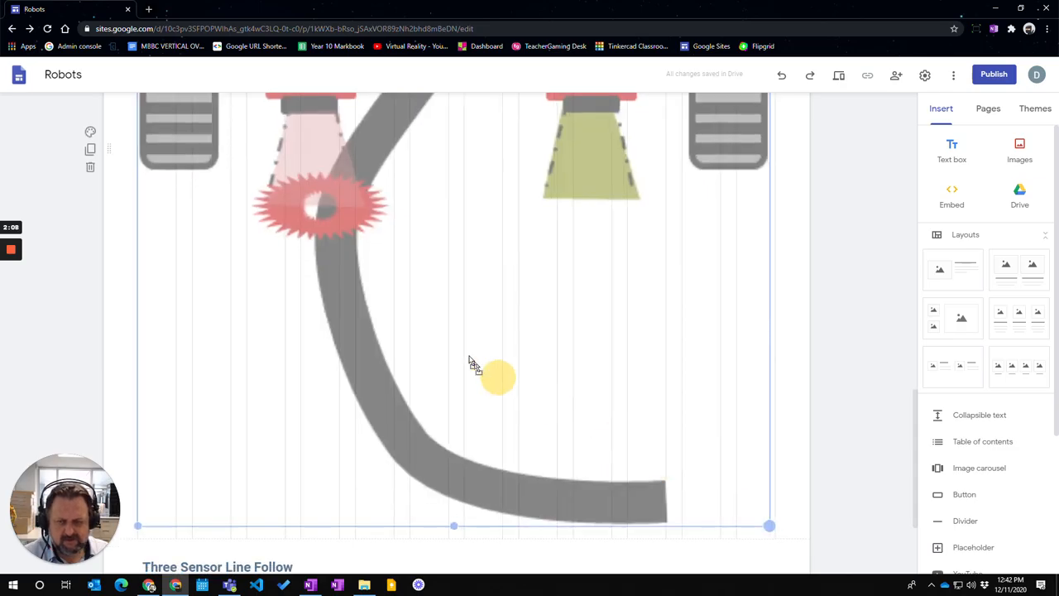
scroll(down, 3)
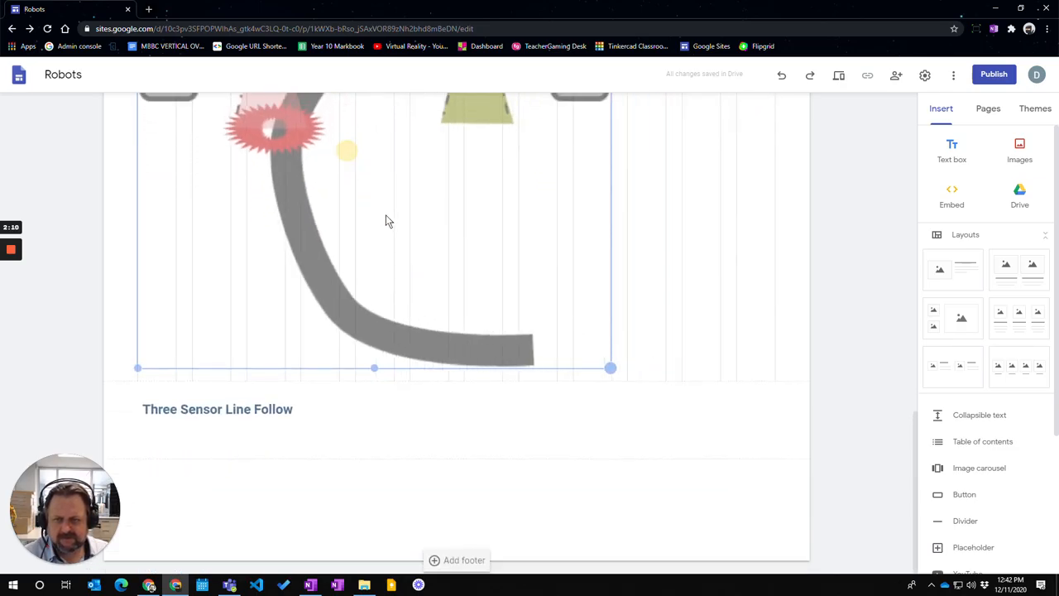
scroll(up, 3)
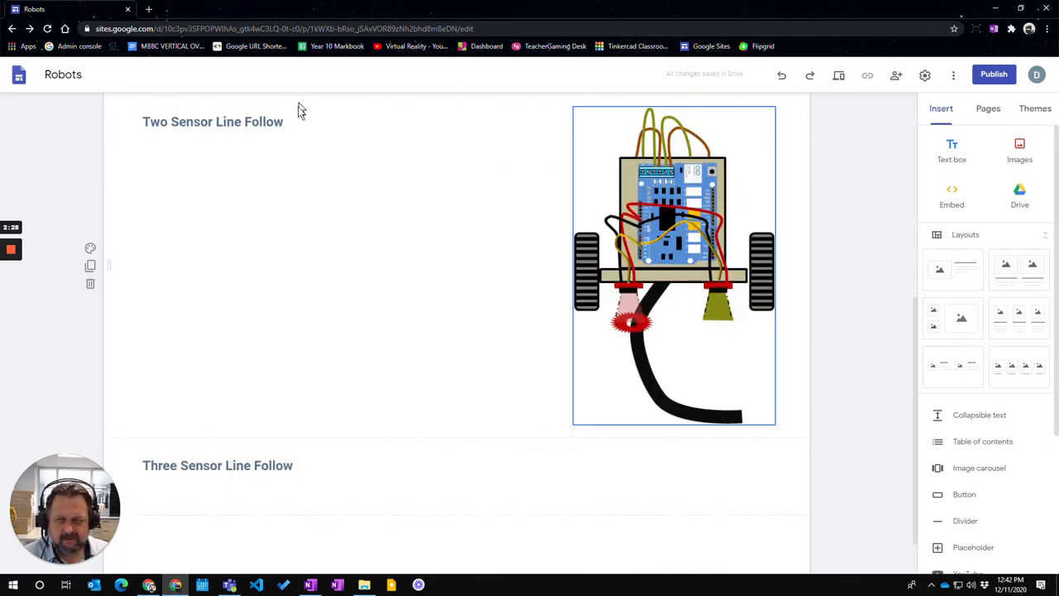
click(212, 123)
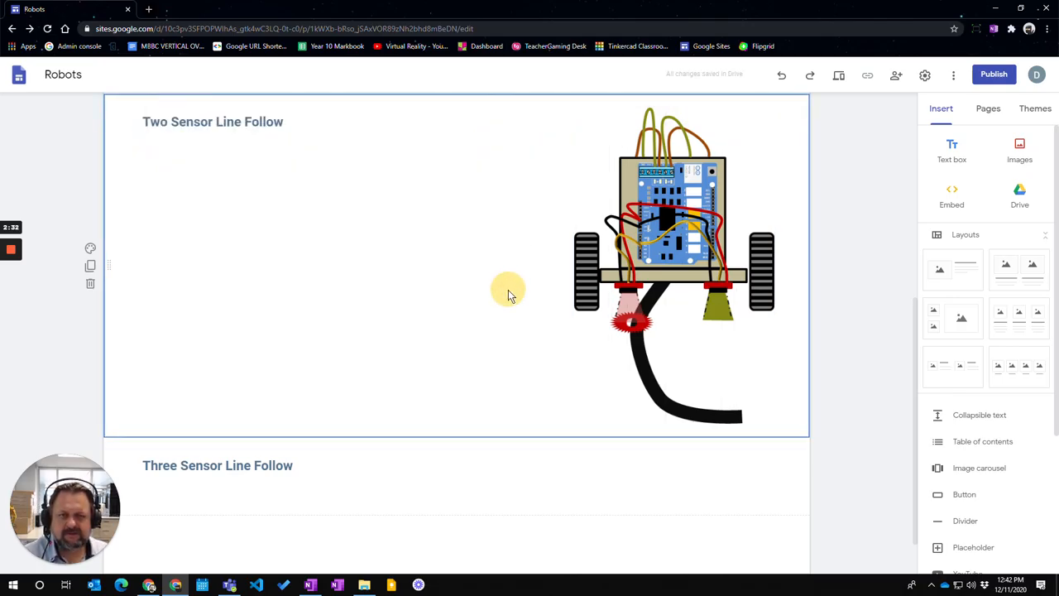
scroll(up, 3)
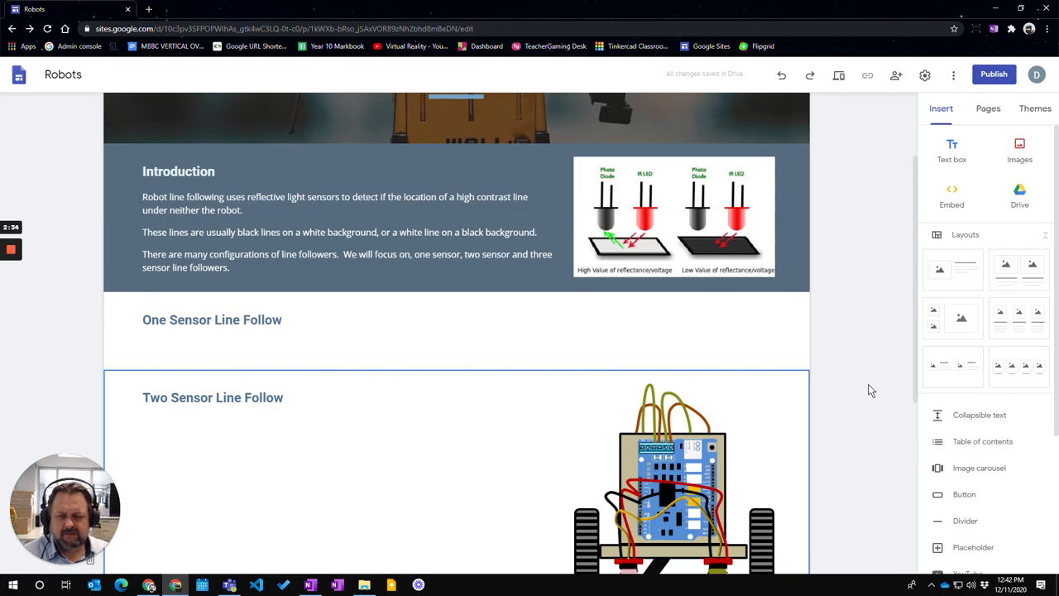
mouse_move(827, 331)
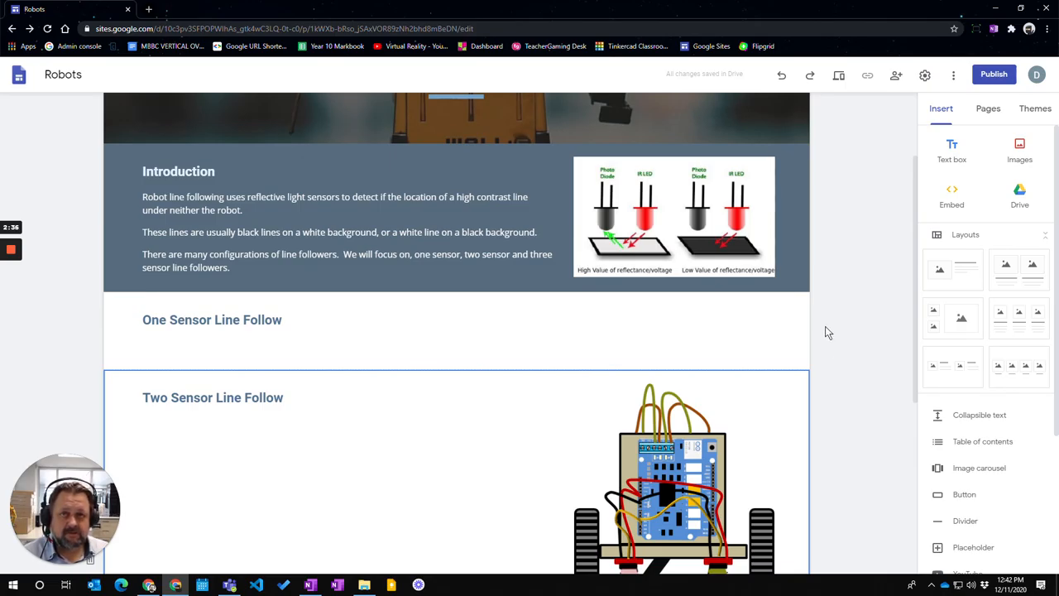